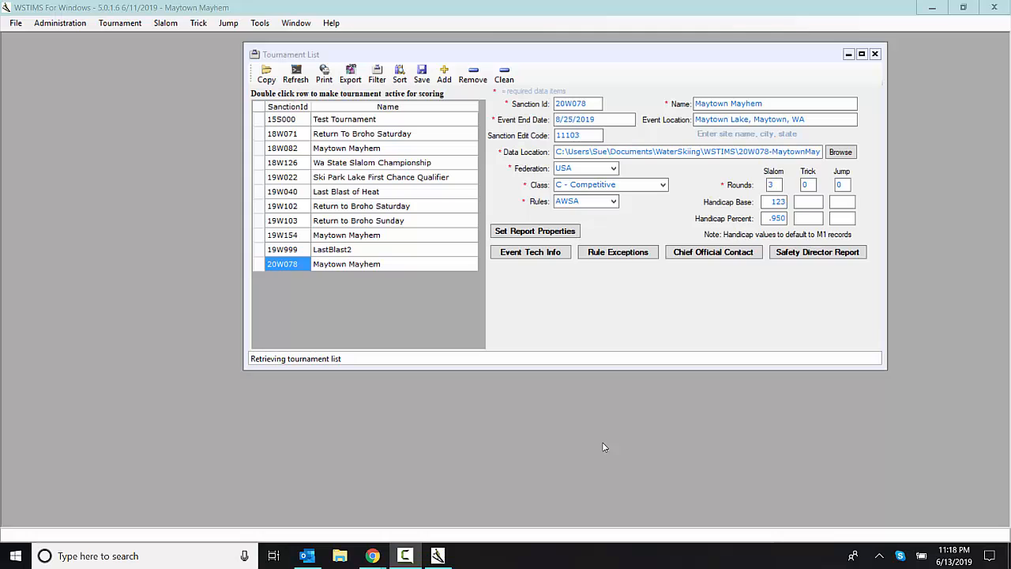
mouse_move(519, 455)
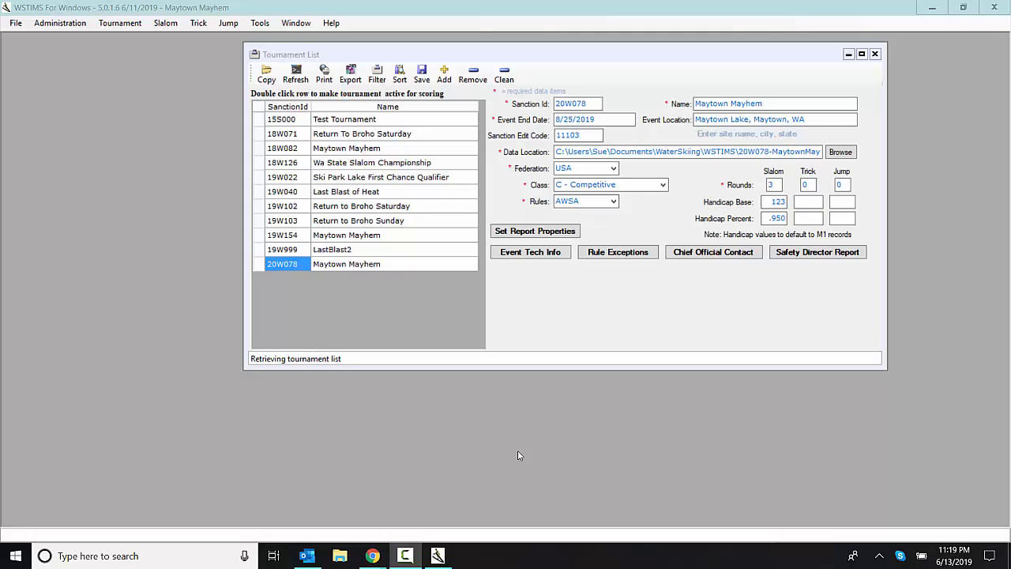
mouse_move(488, 424)
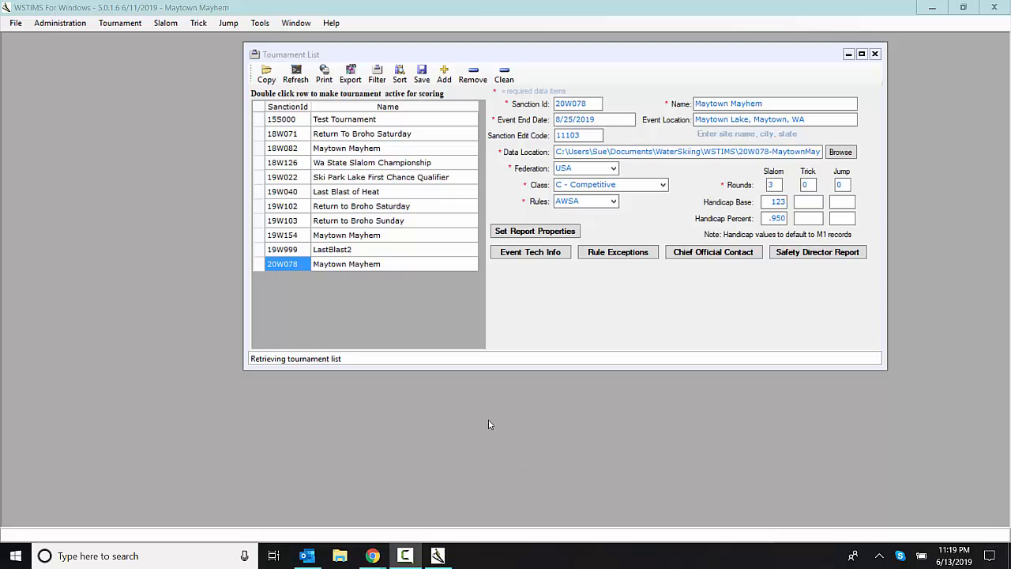
mouse_move(333, 319)
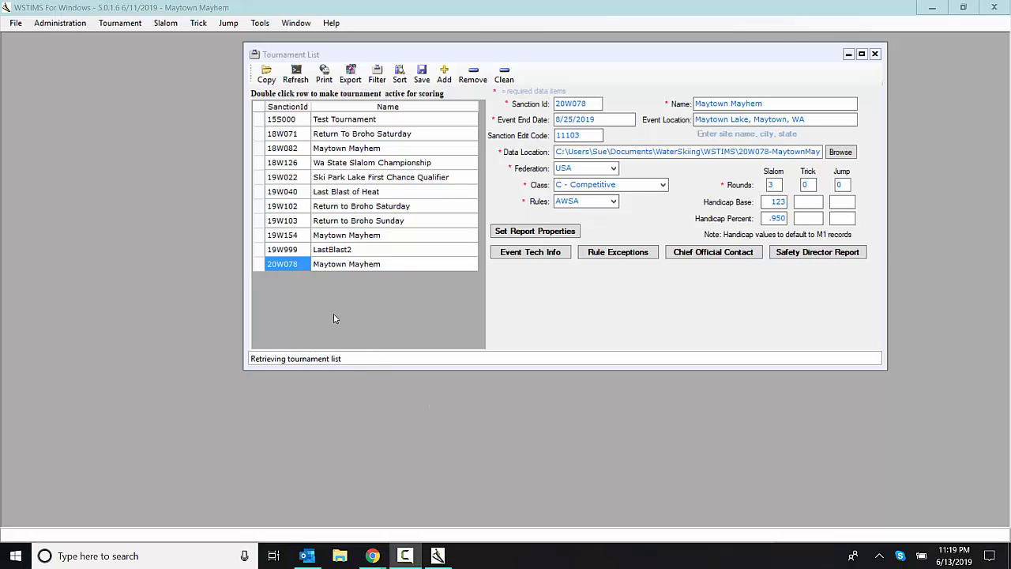
mouse_move(334, 268)
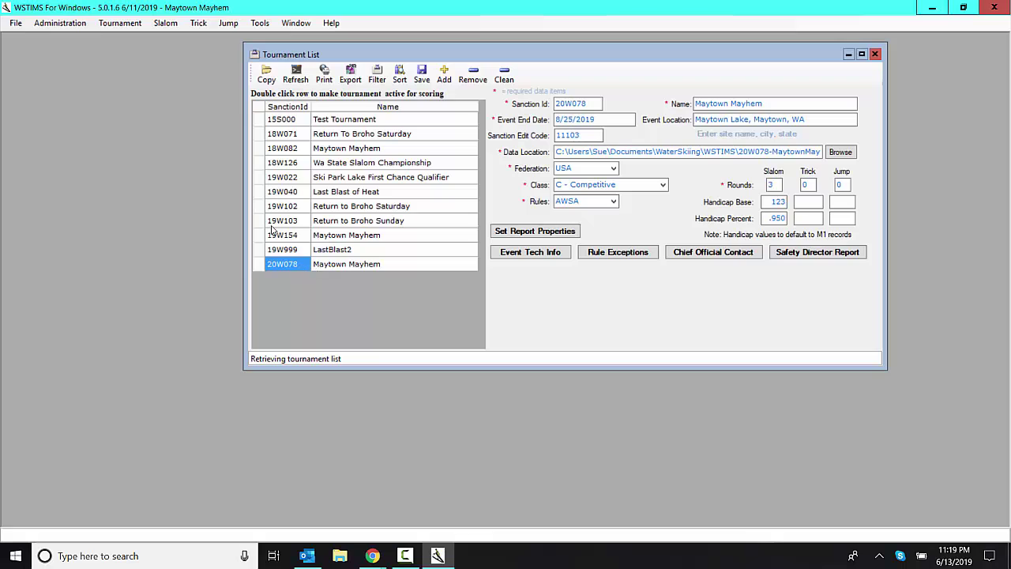
Step: Open the Registration window for the Maytown Mayhem tournament from the Tournament menu
left_click(119, 22)
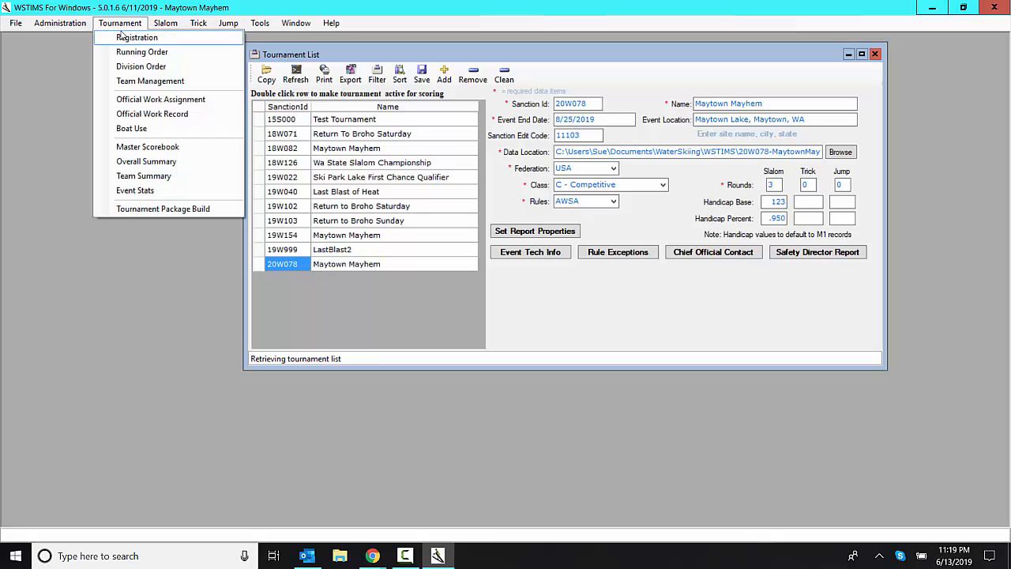
left_click(136, 38)
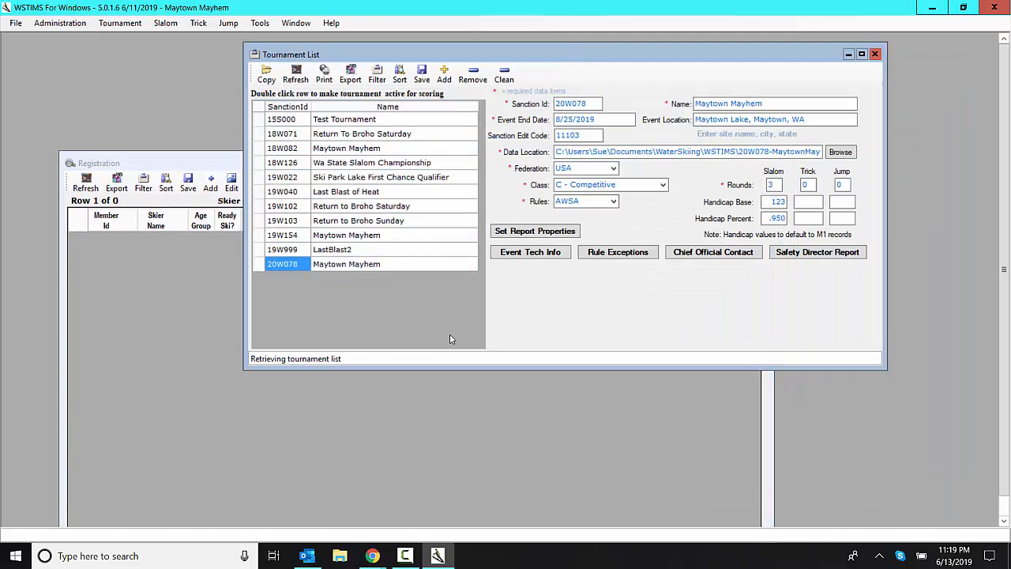
mouse_move(210, 346)
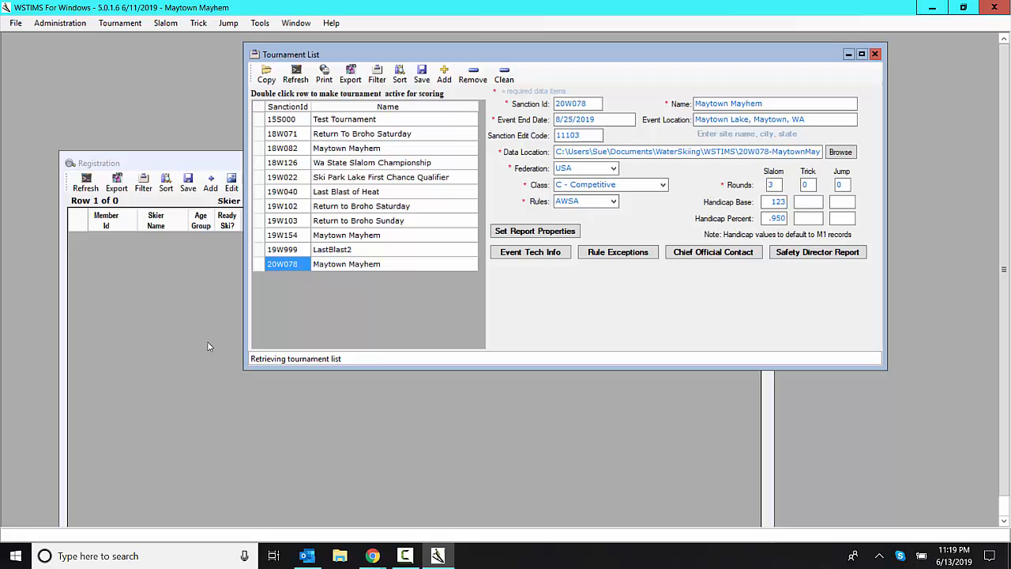
mouse_move(190, 347)
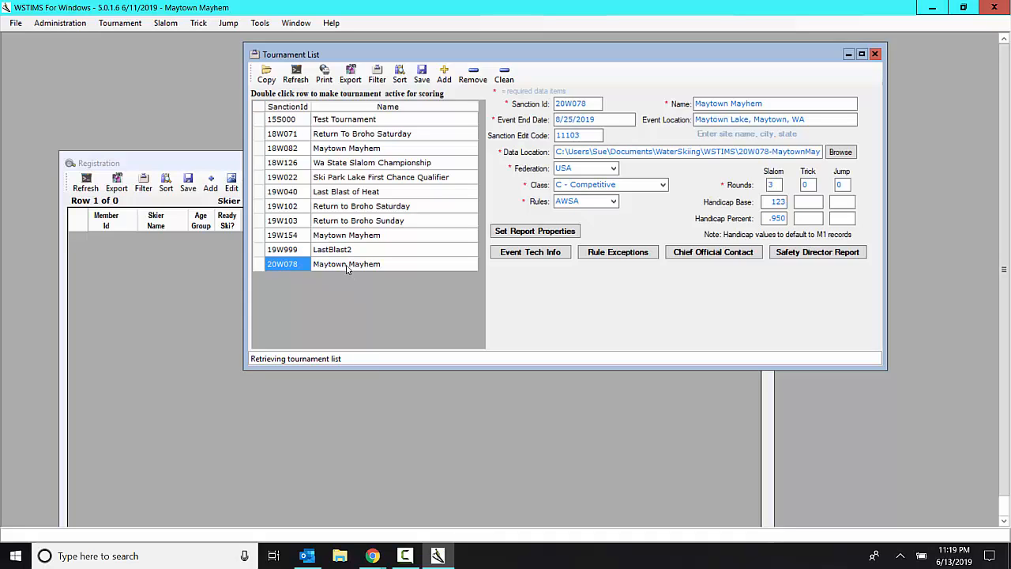
mouse_move(346, 273)
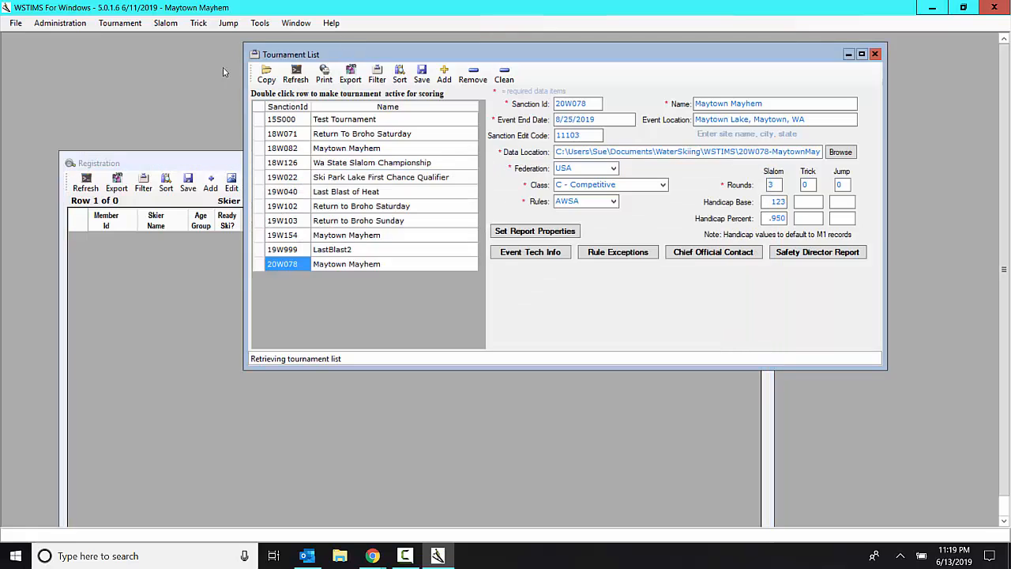
Step: Import the eight appointed officials as registrations and dismiss the import summary
left_click(59, 22)
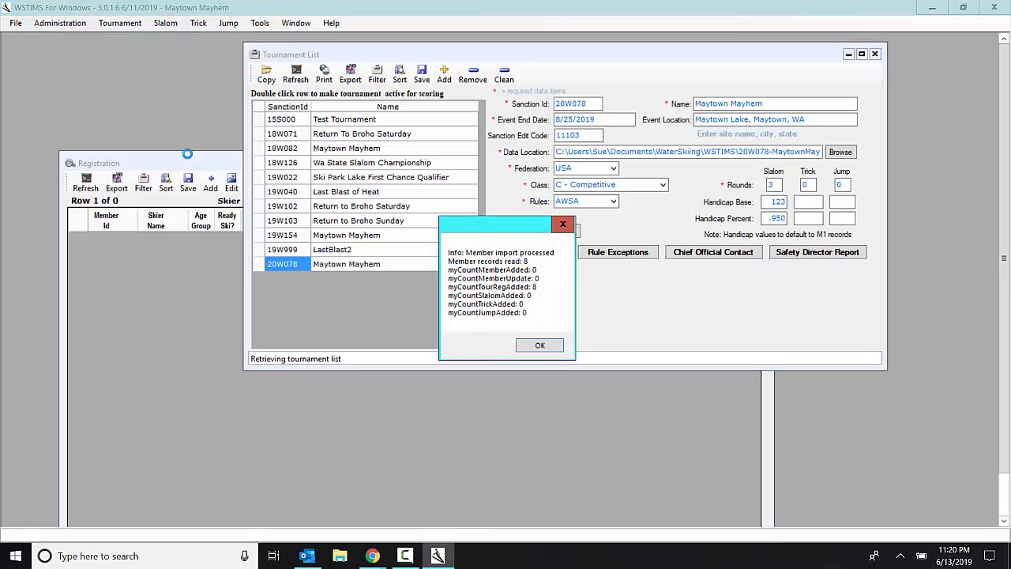
mouse_move(161, 288)
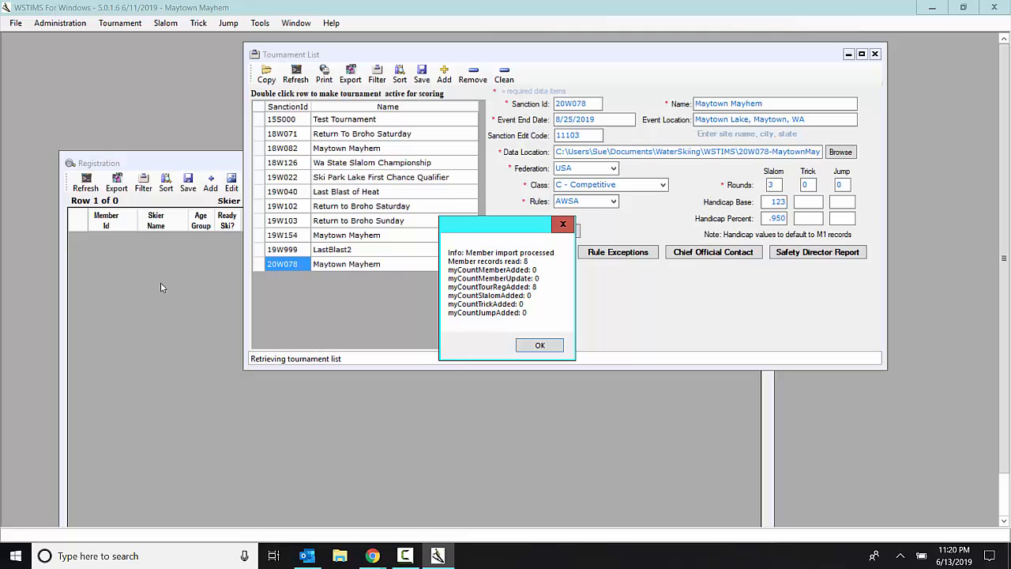
mouse_move(230, 361)
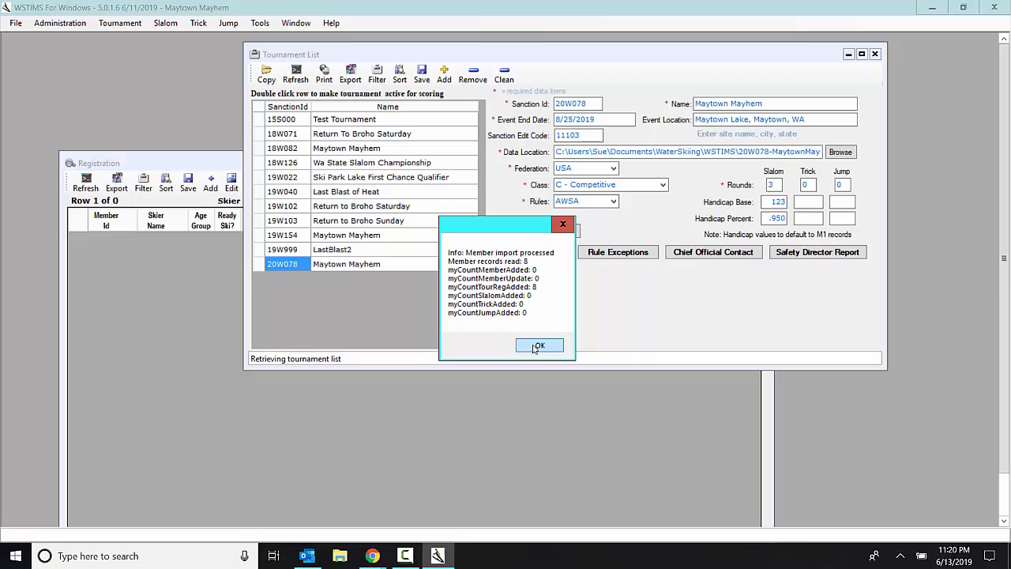
left_click(539, 345)
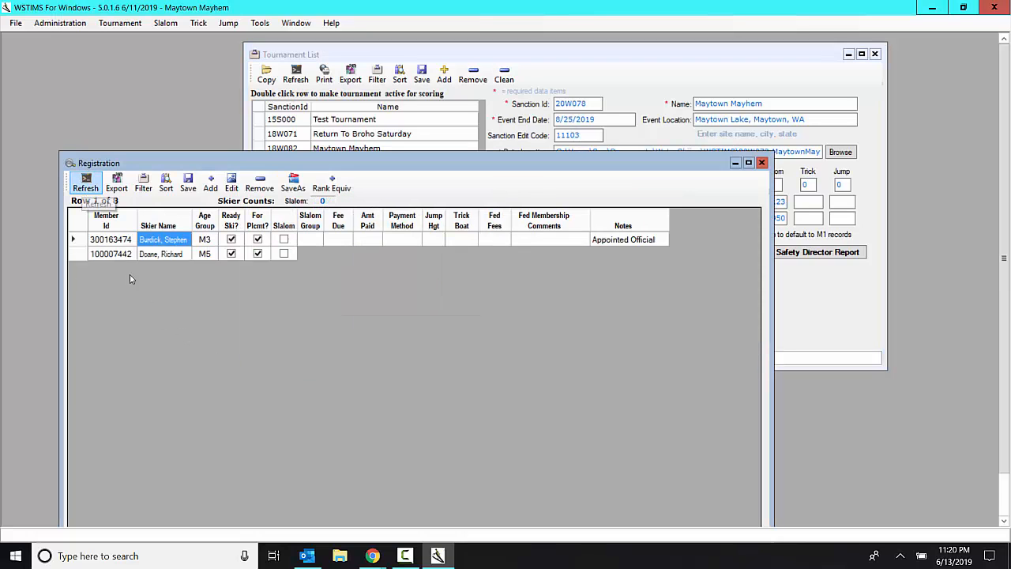
Step: Refresh the list and enter the fifth, sixth and seventh officials in slalom
left_click(84, 181)
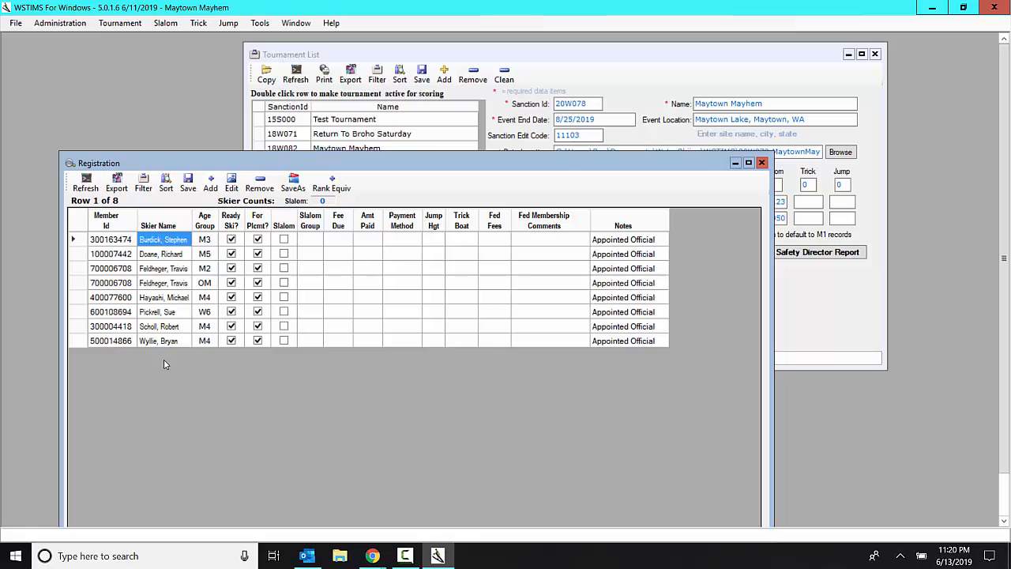
mouse_move(177, 383)
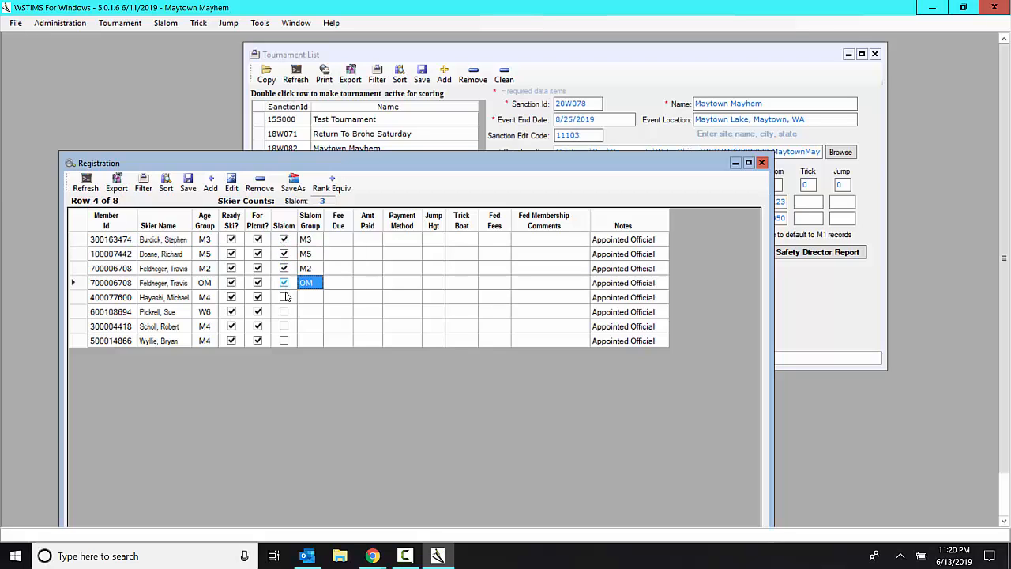
left_click(284, 297)
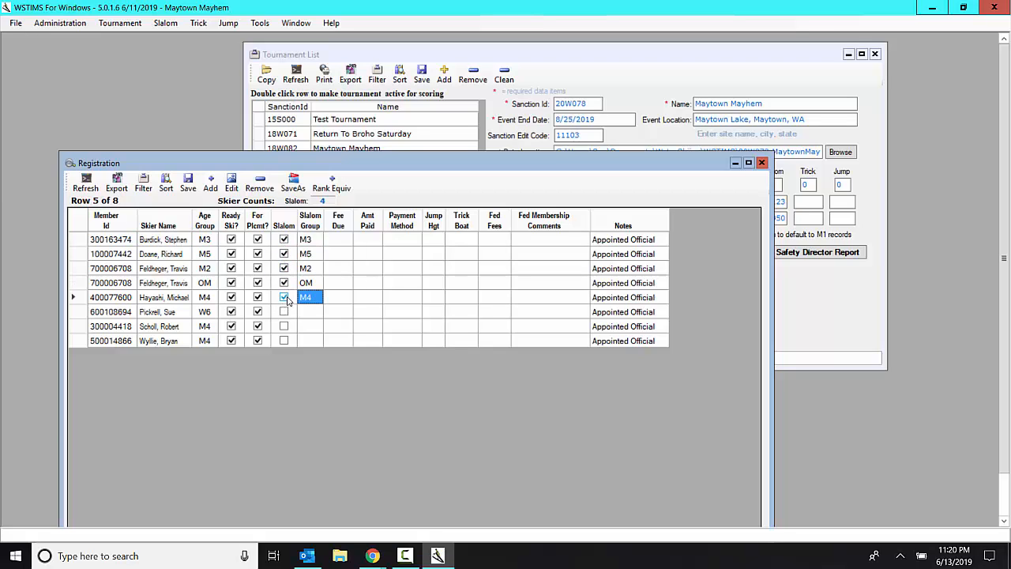
left_click(283, 325)
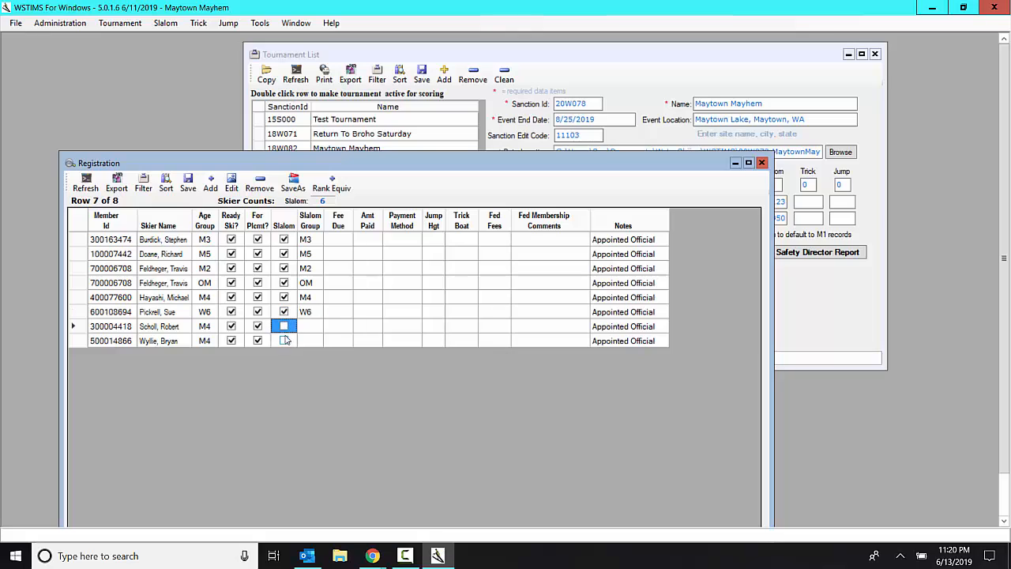
left_click(283, 340)
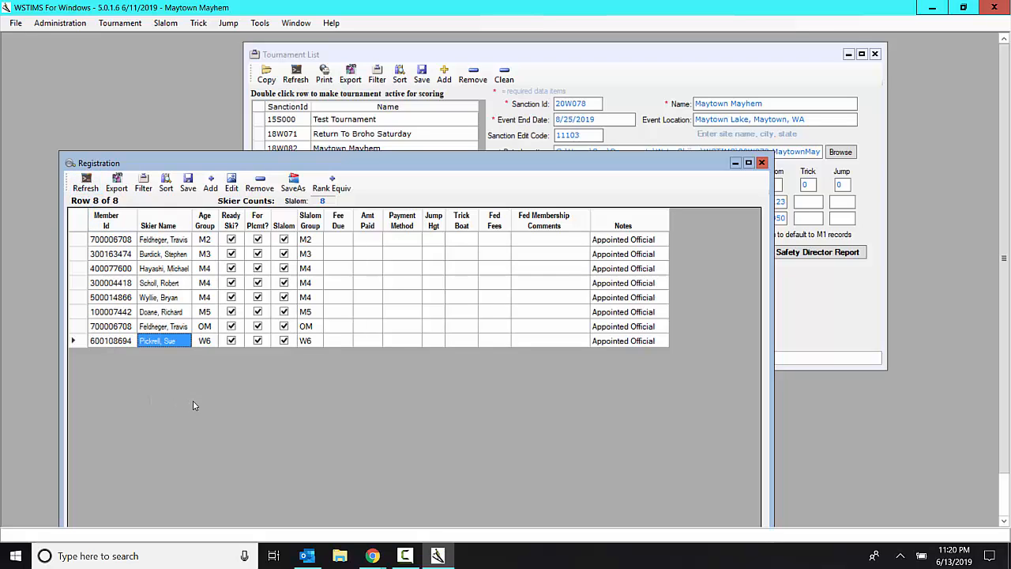
mouse_move(278, 398)
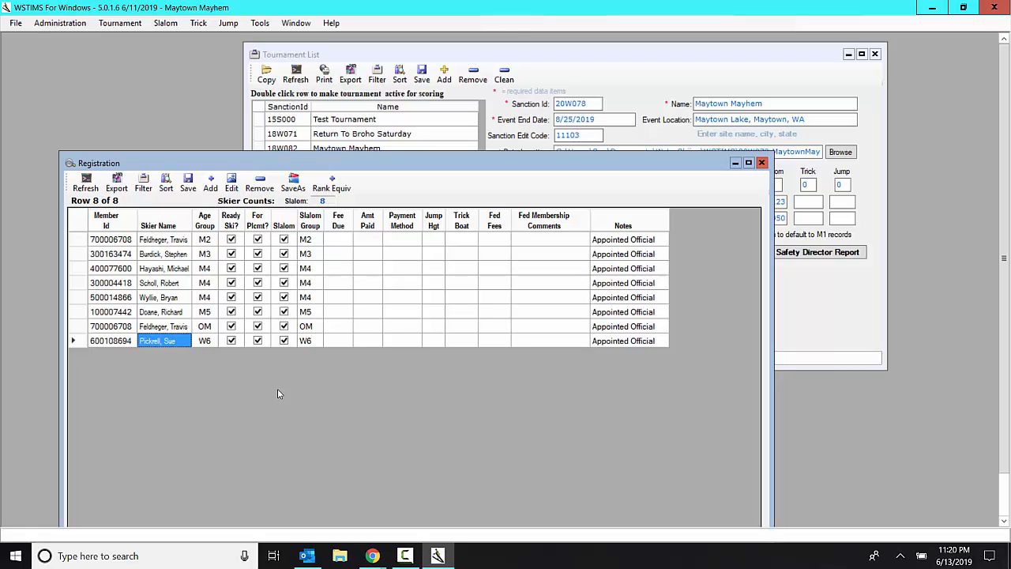
mouse_move(162, 313)
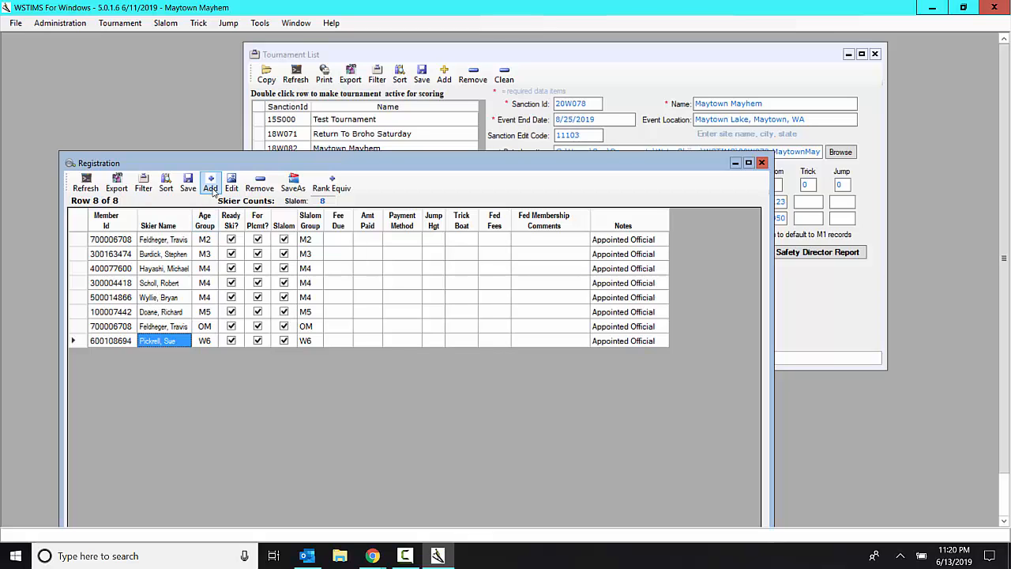
Step: Set up a member search for last name 'w', state 'wa', using USA Water Ski
left_click(210, 182)
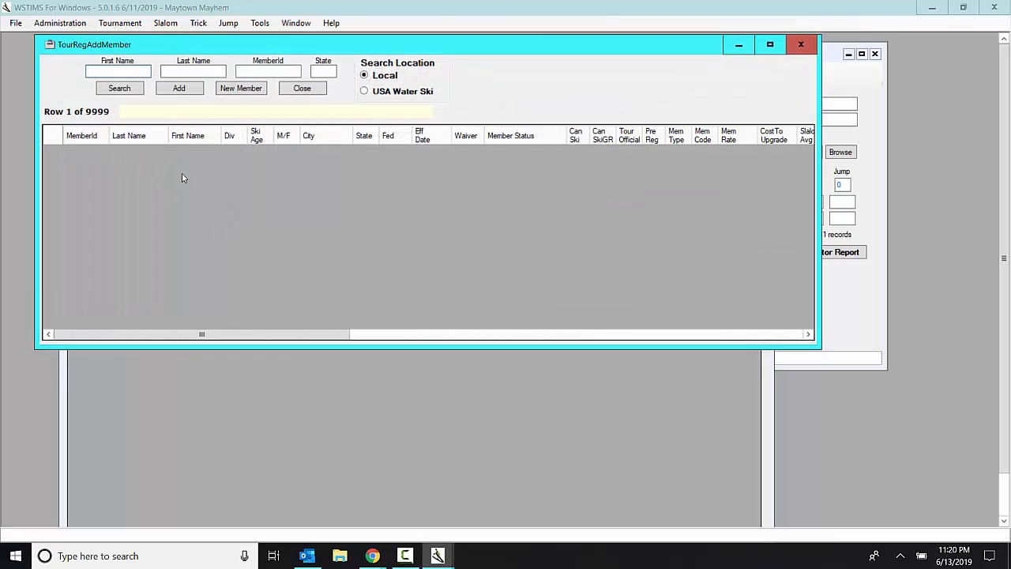
left_click(194, 72)
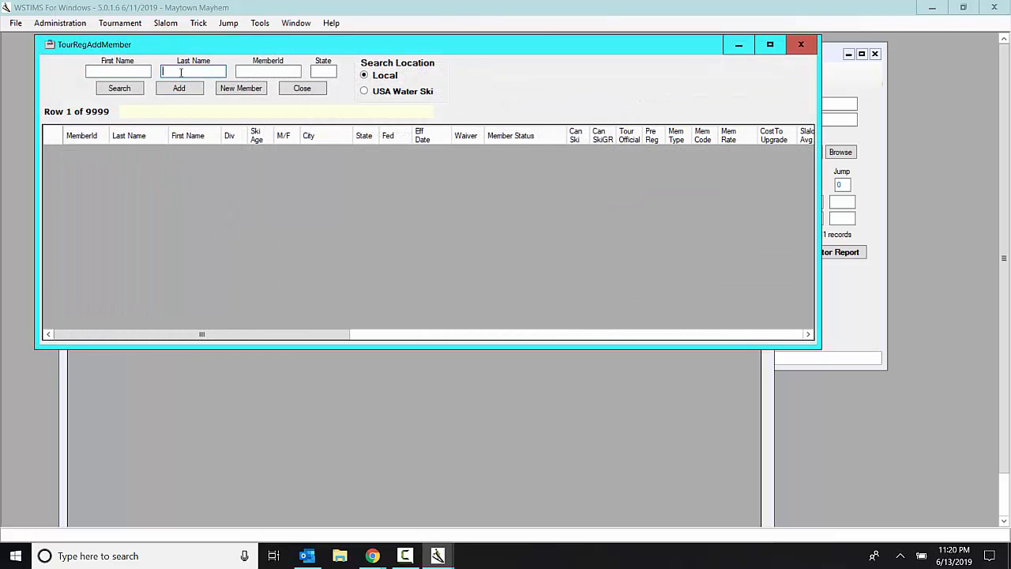
type("w")
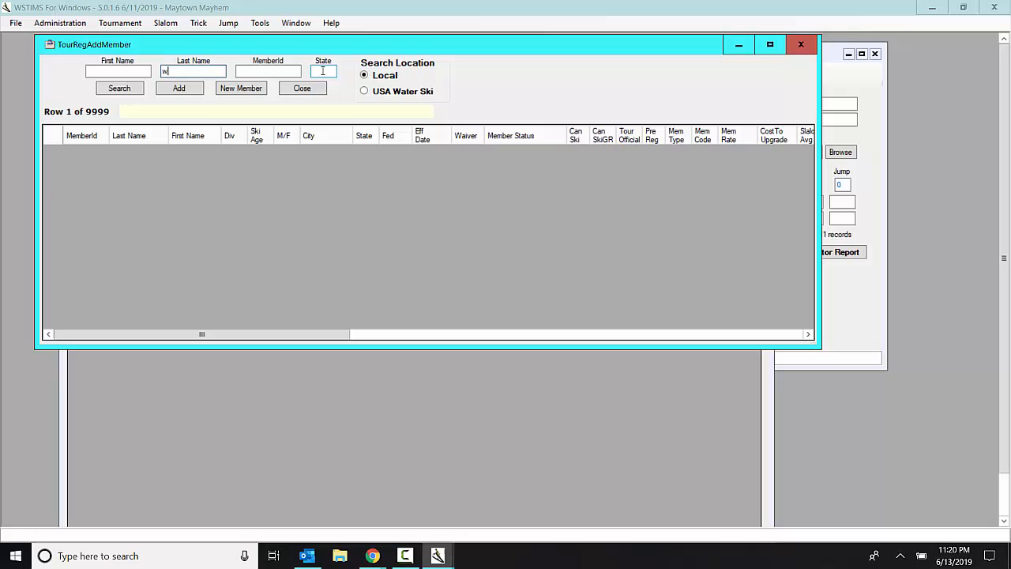
type("wa")
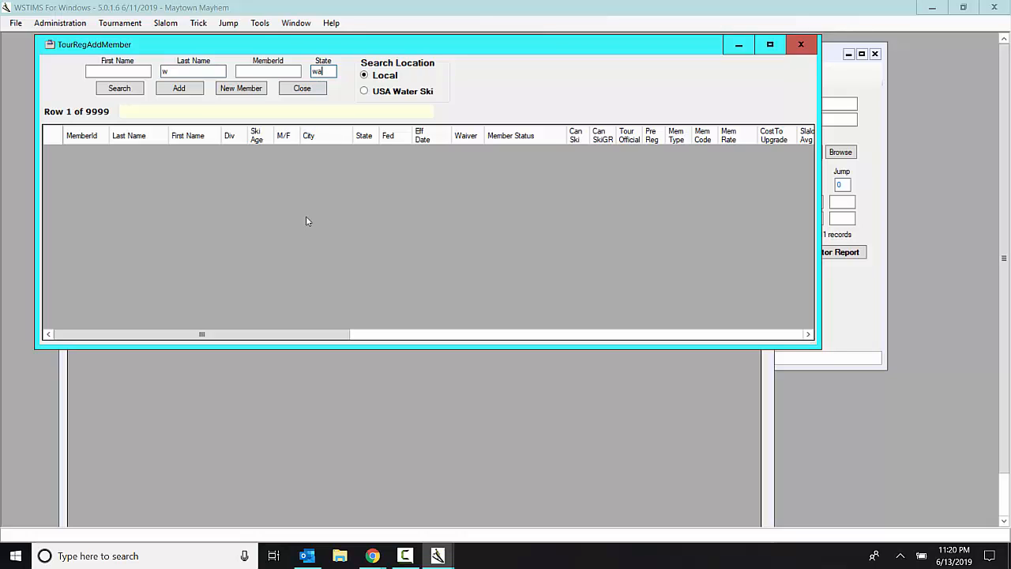
left_click(364, 91)
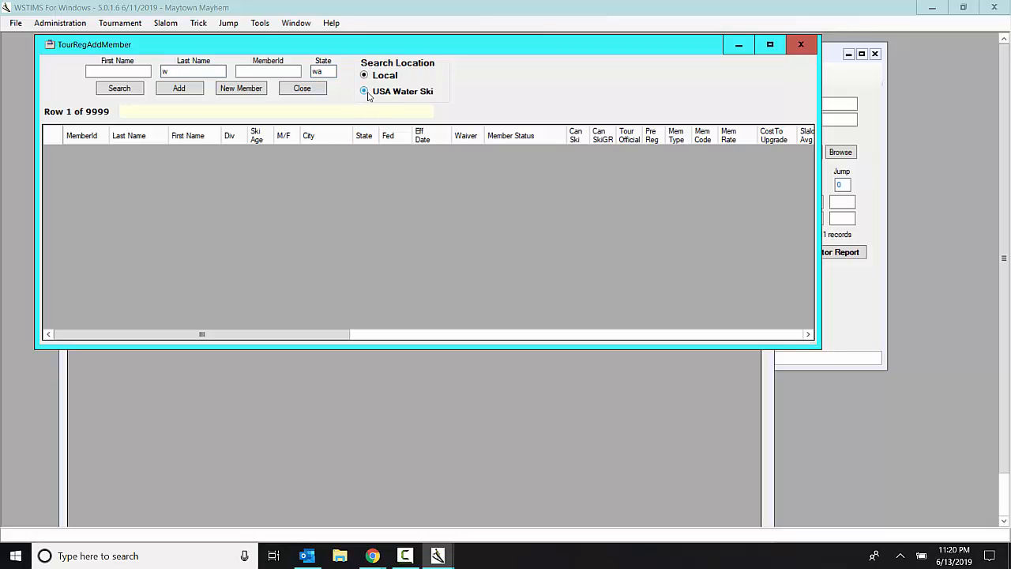
left_click(364, 91)
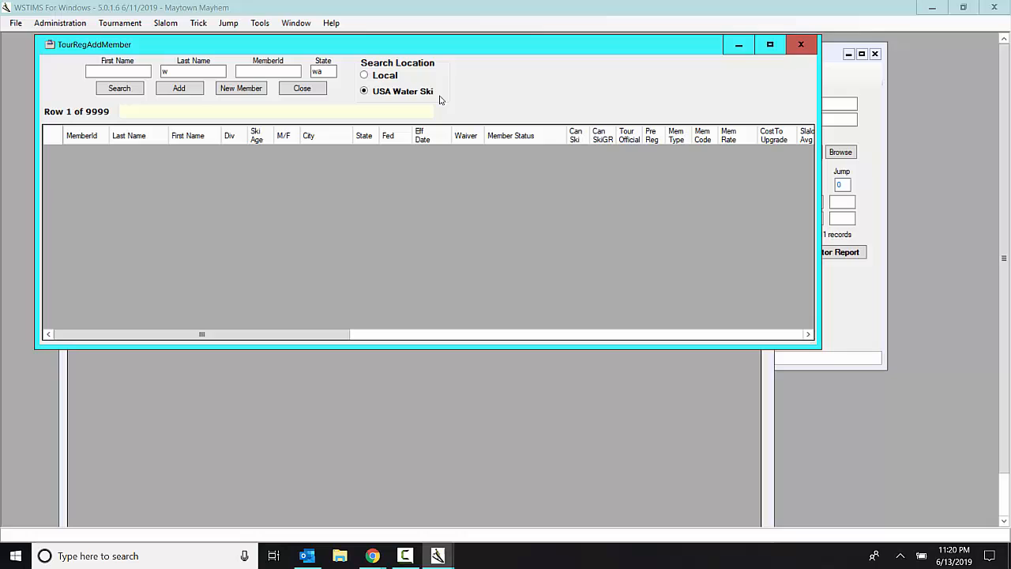
mouse_move(421, 78)
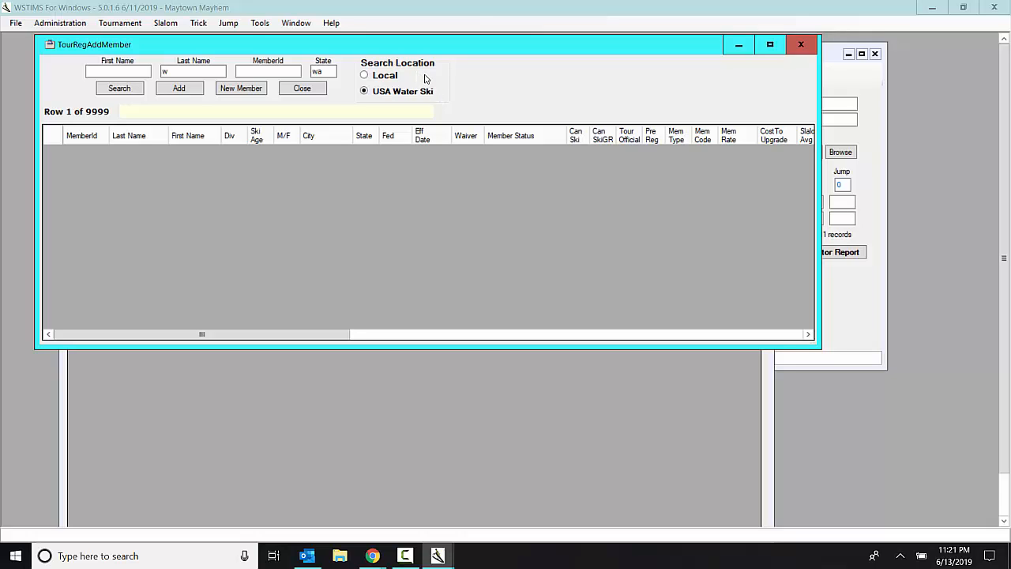
mouse_move(453, 95)
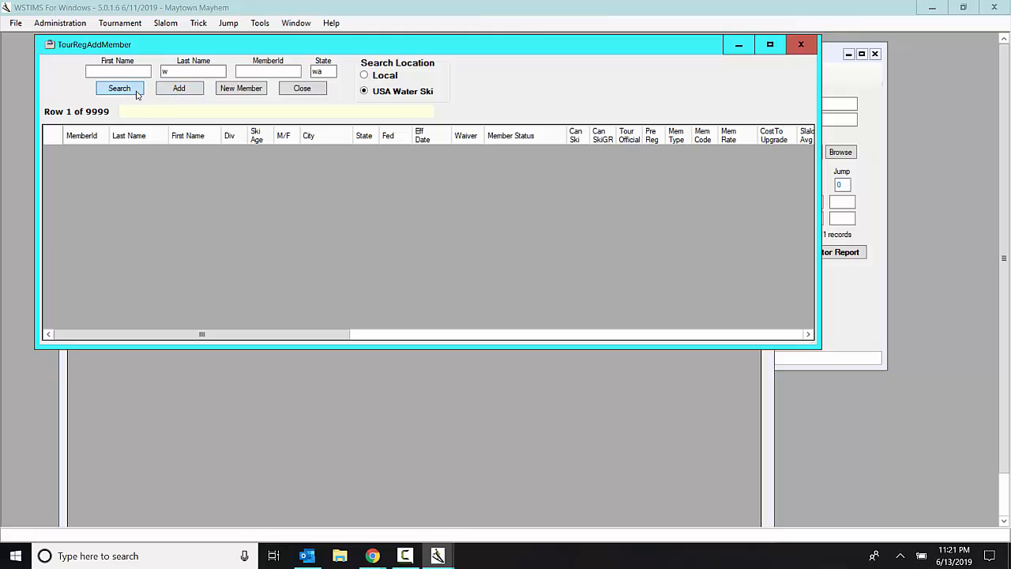
Step: Run the search and add the 13-year-old W1 skier from Olympia
left_click(119, 88)
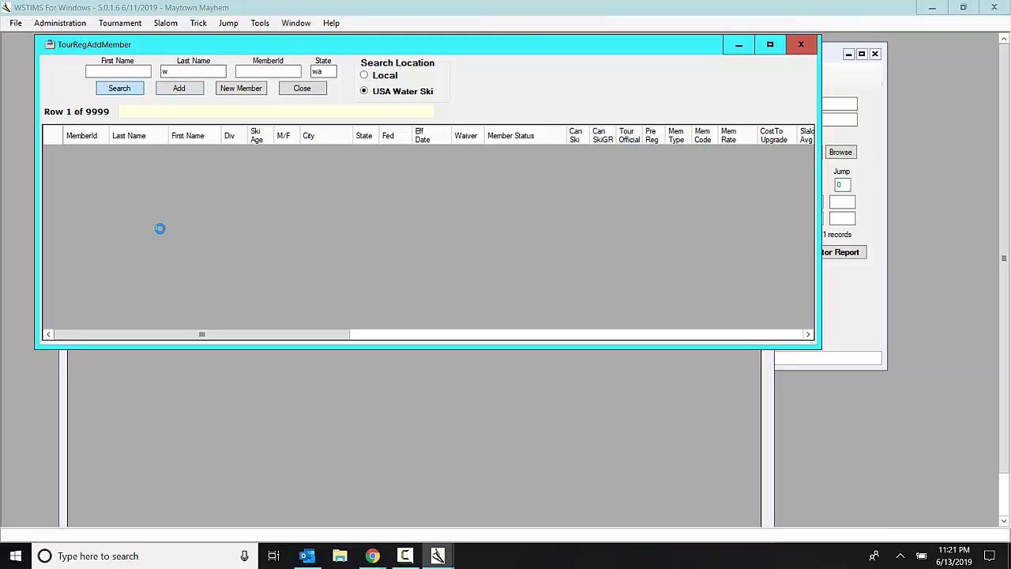
left_click(120, 87)
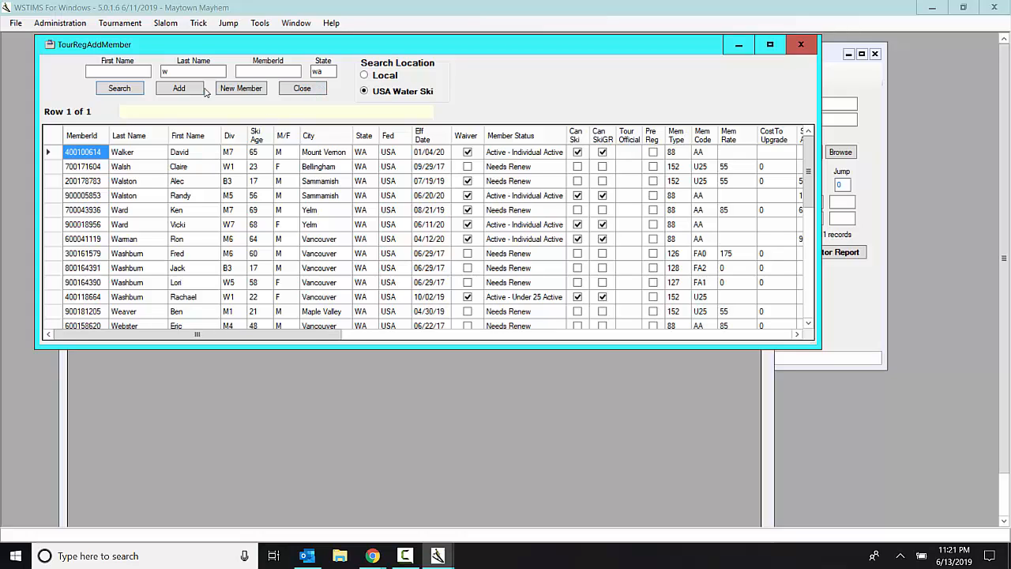
mouse_move(541, 220)
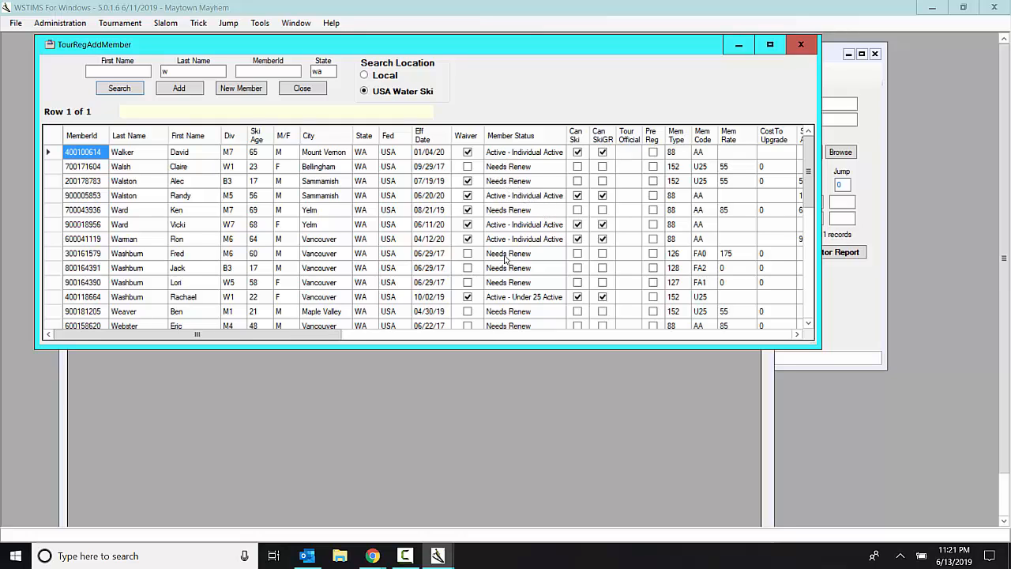
scroll("down", 3)
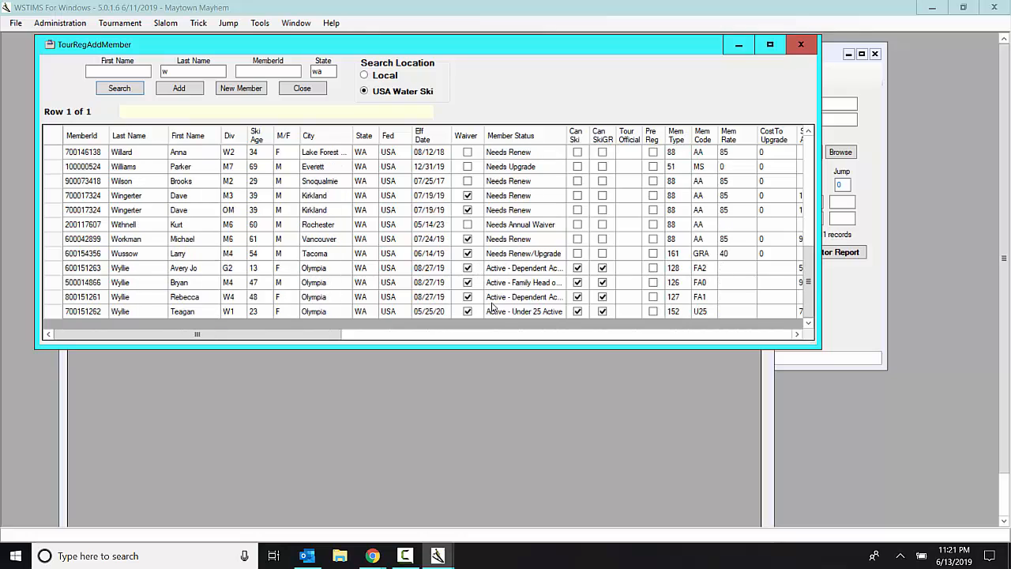
mouse_move(129, 312)
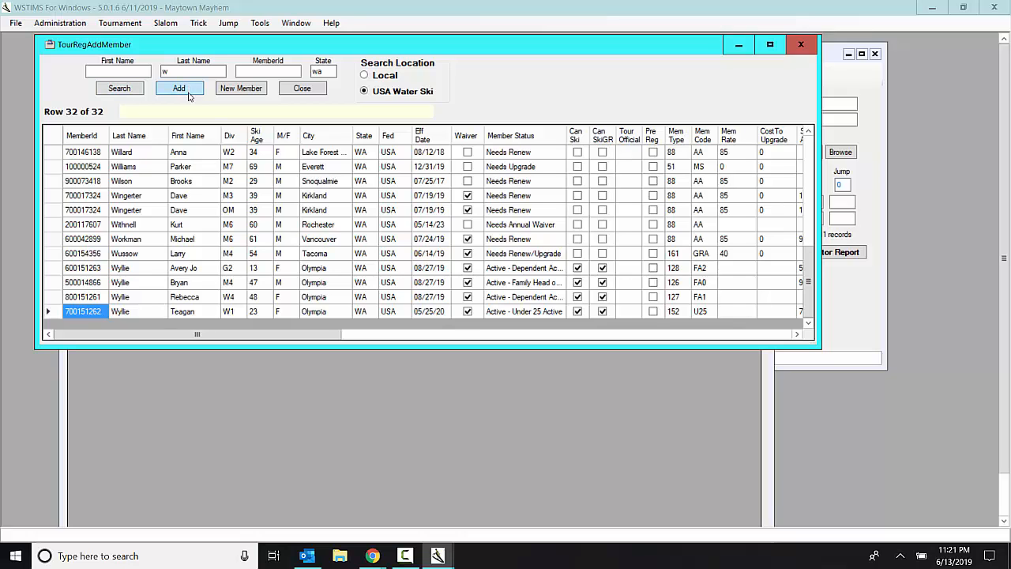
left_click(178, 88)
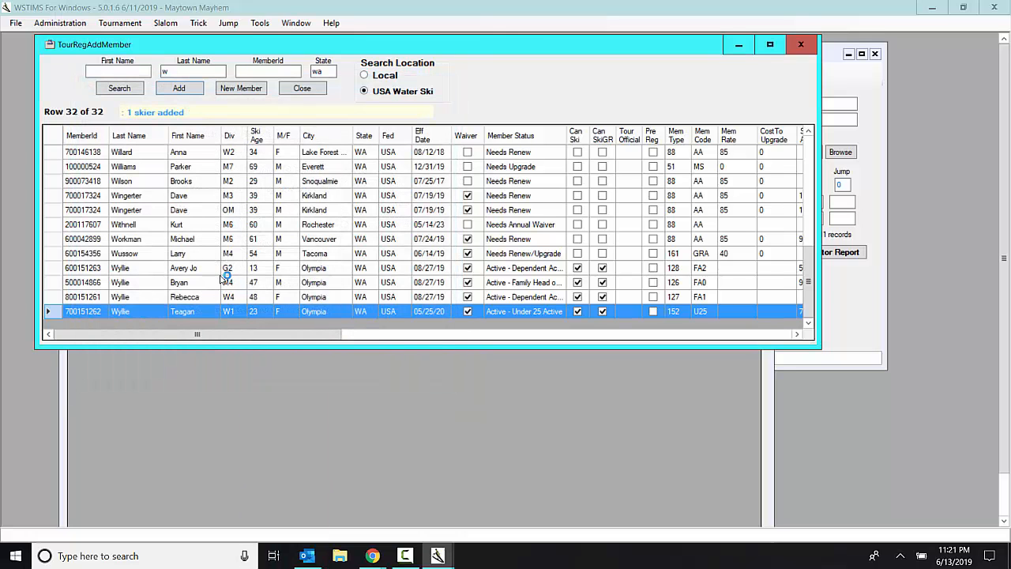
mouse_move(156, 282)
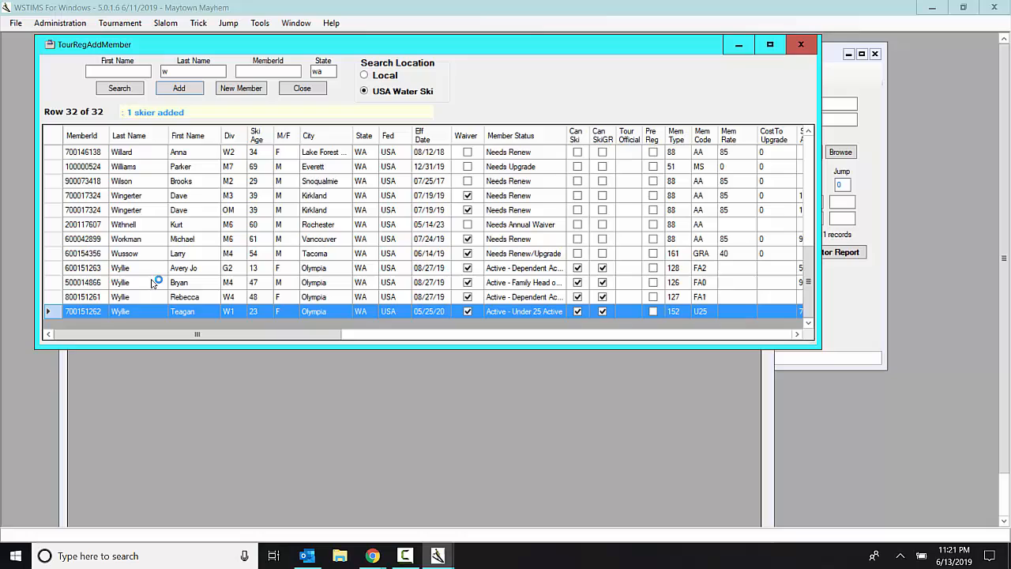
left_click(120, 268)
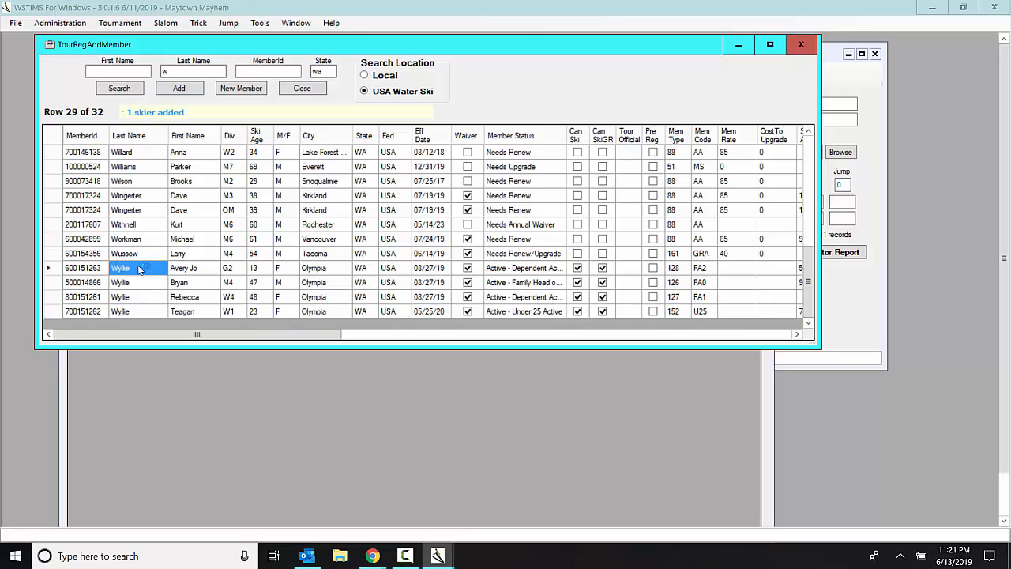
mouse_move(204, 267)
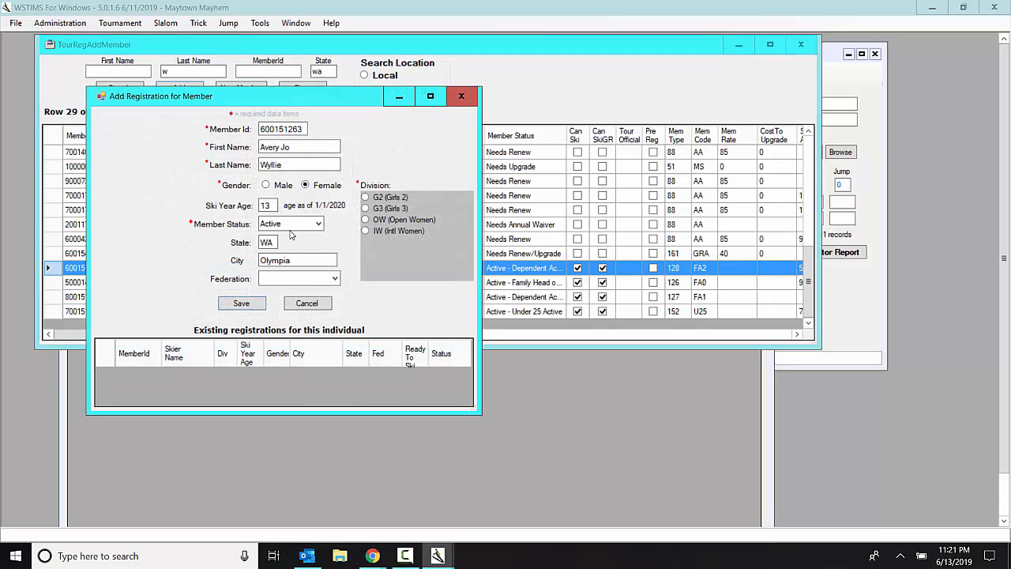
left_click(366, 197)
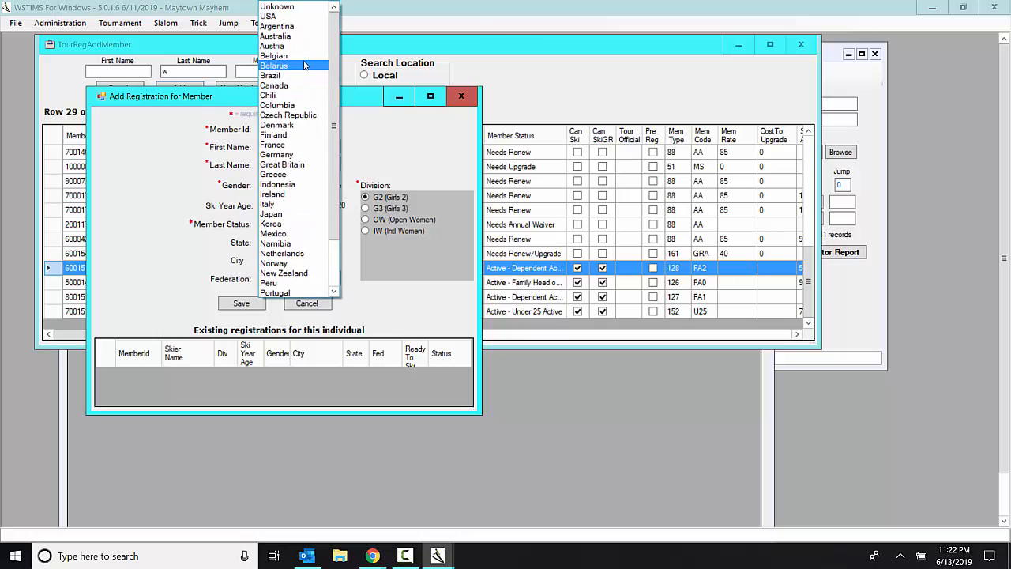
left_click(268, 16)
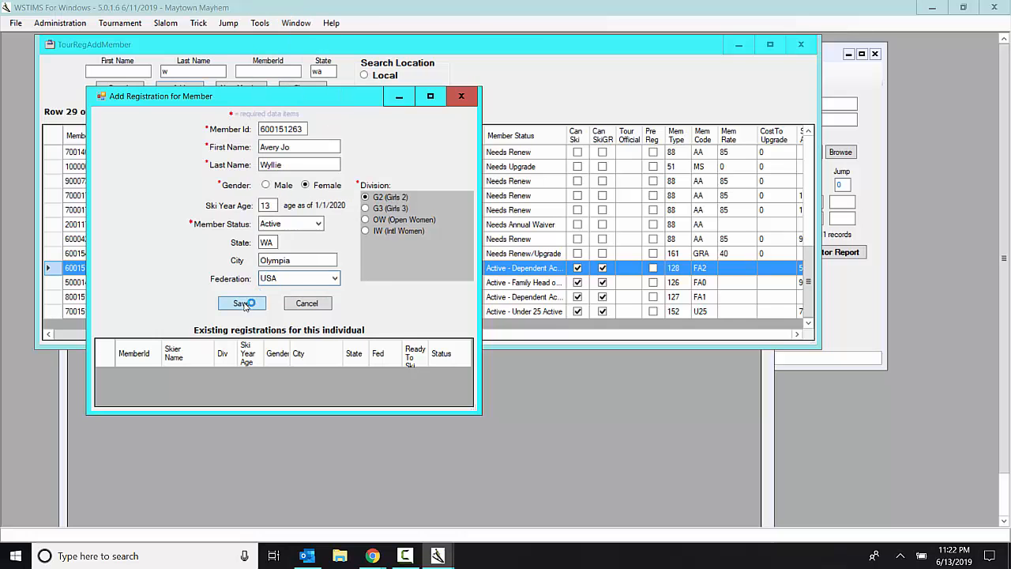
left_click(242, 304)
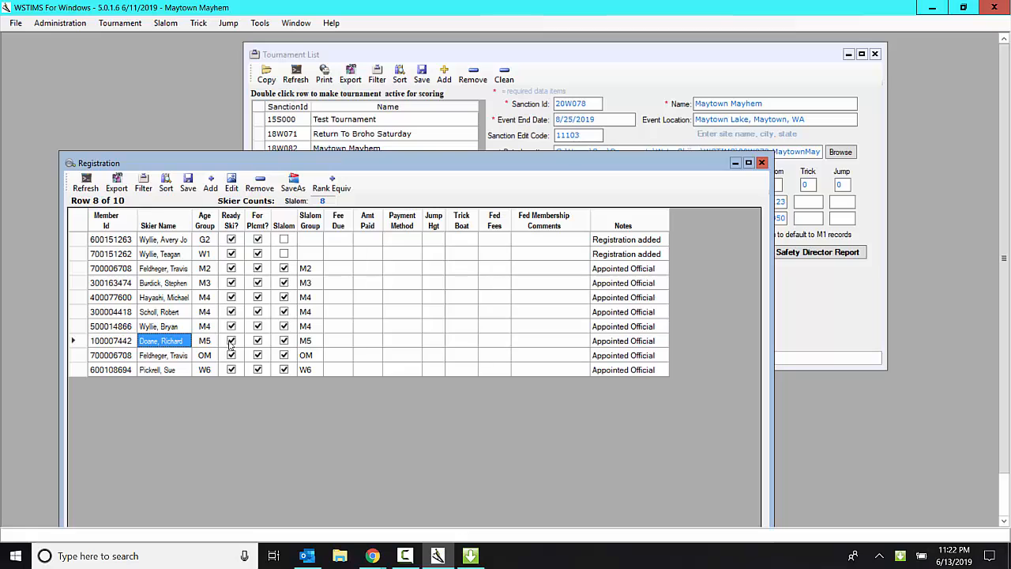
mouse_move(237, 375)
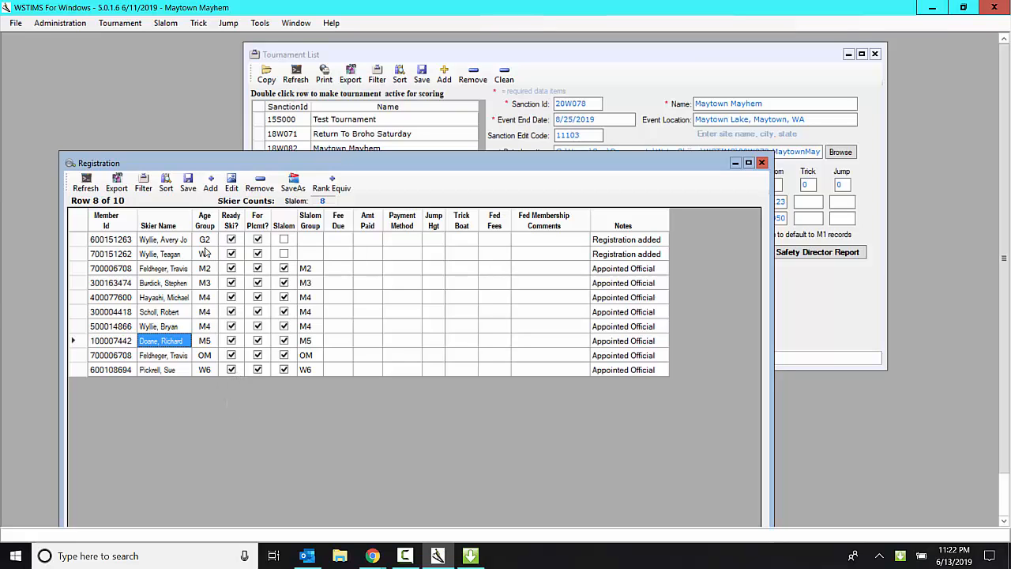
Step: Start another member search with first name 'a' and last name 'p'
left_click(210, 182)
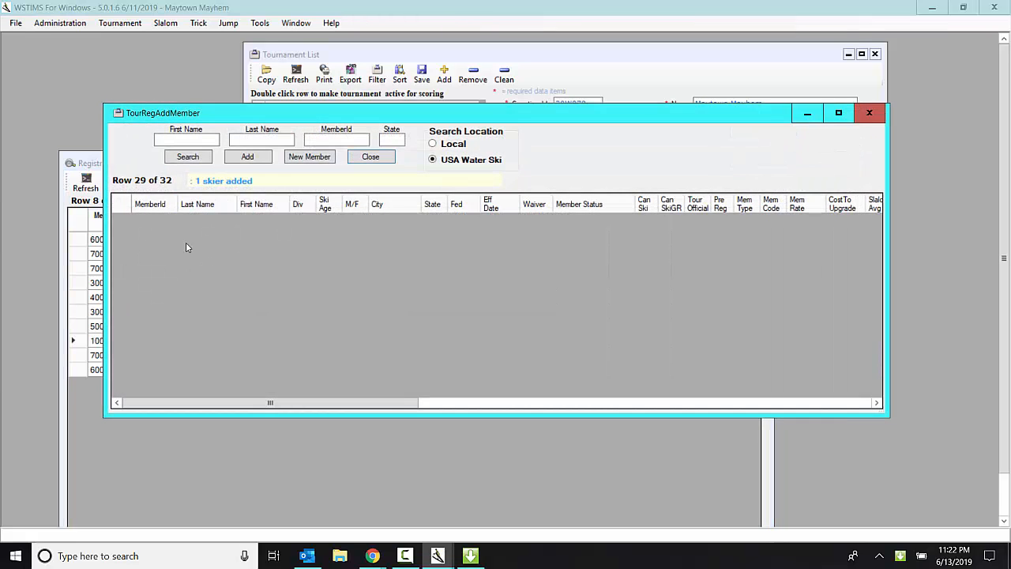
left_click(185, 139)
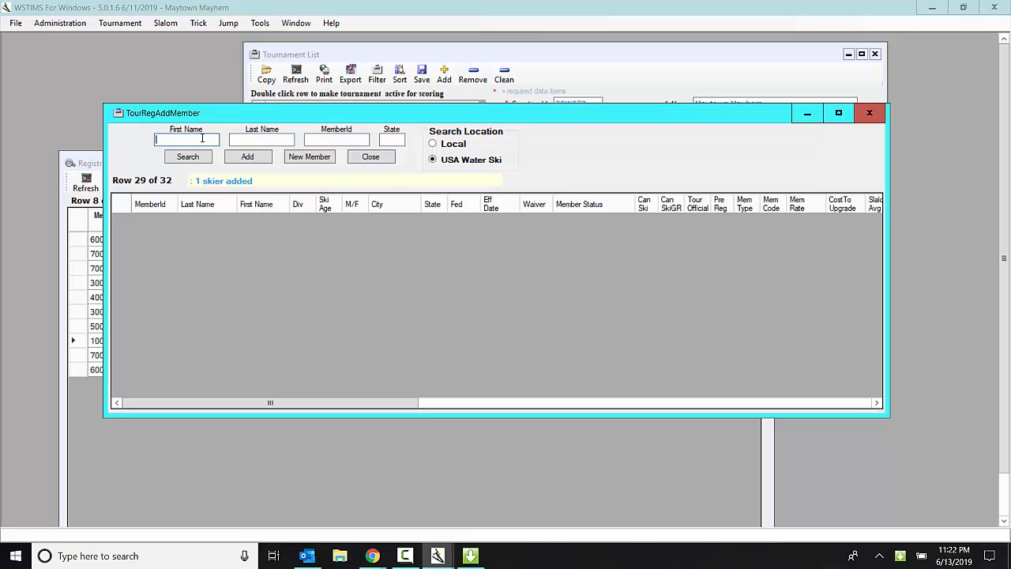
type("a")
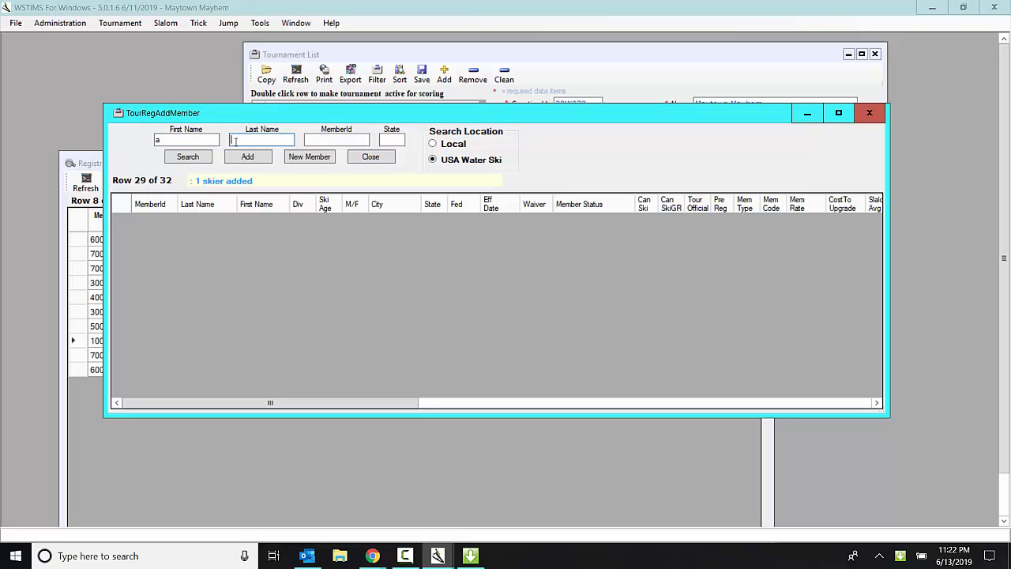
type("p")
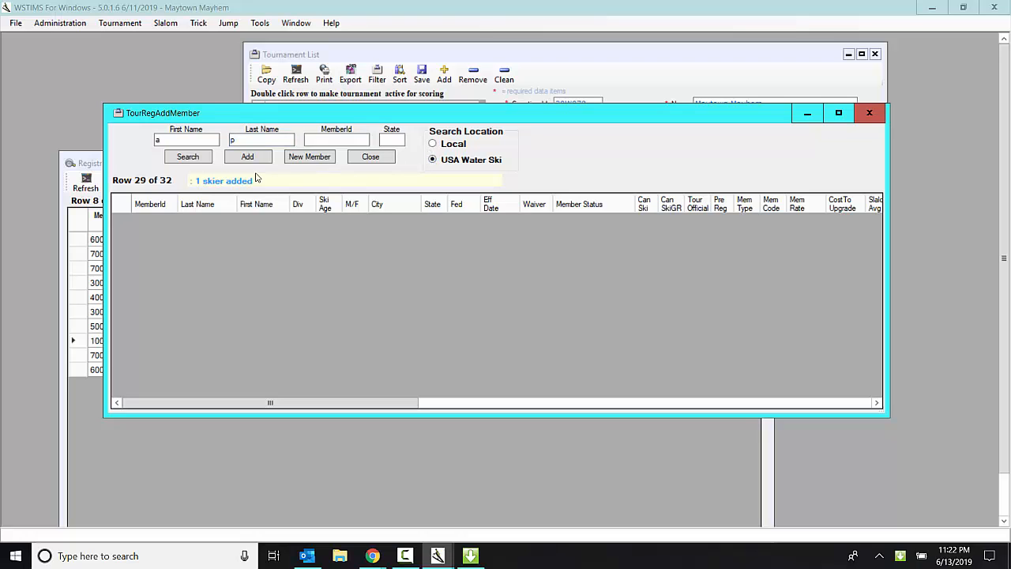
Step: Search the matching members and pick the 70-year-old M8 skier from Bellevue
left_click(187, 156)
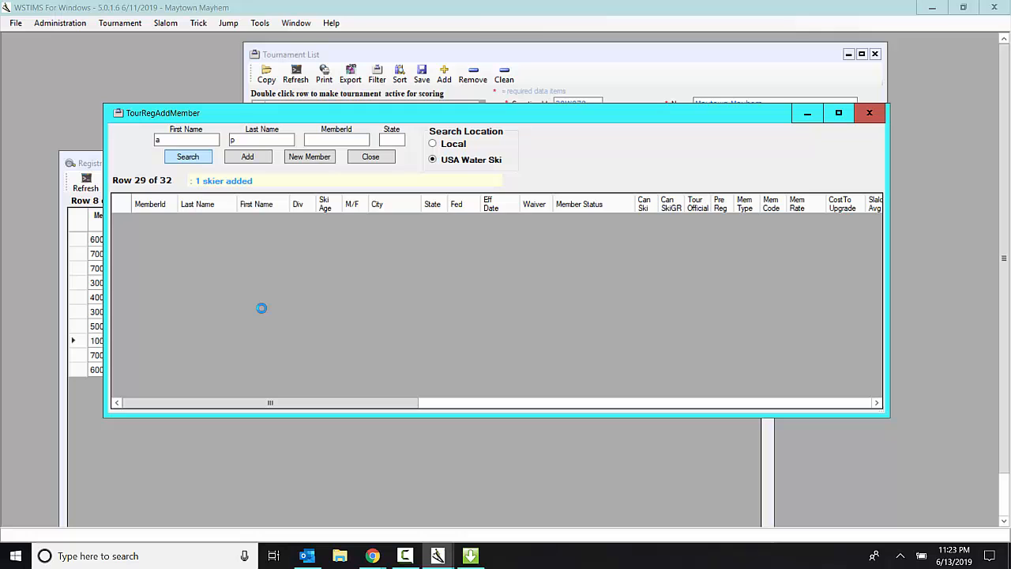
left_click(188, 156)
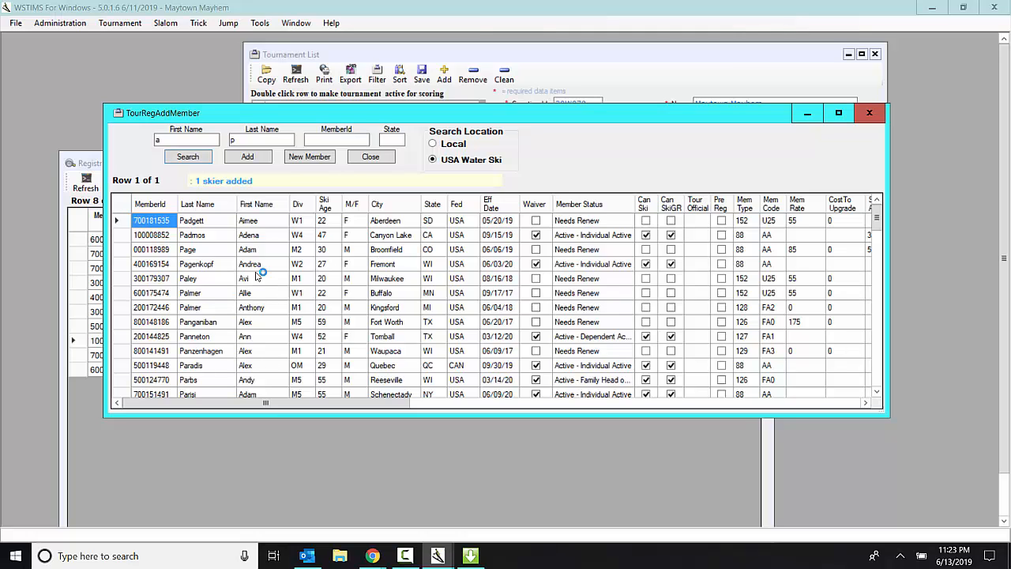
mouse_move(206, 226)
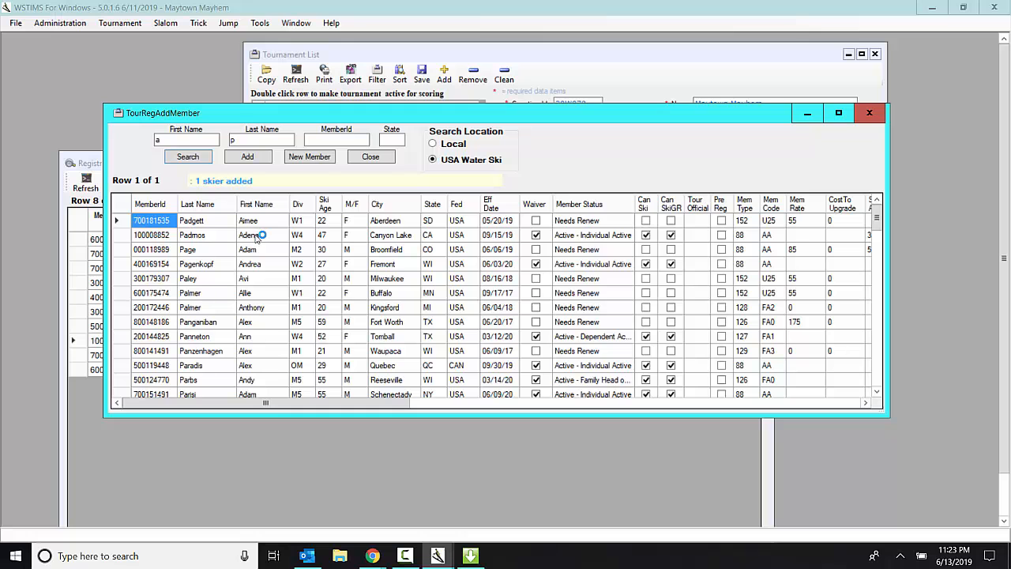
scroll("down", 3)
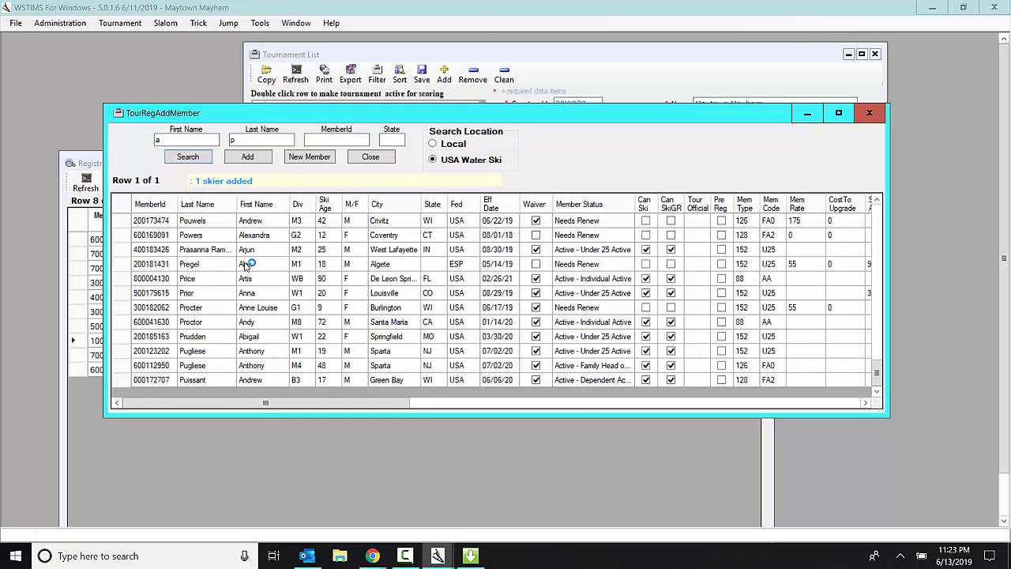
scroll("down", 3)
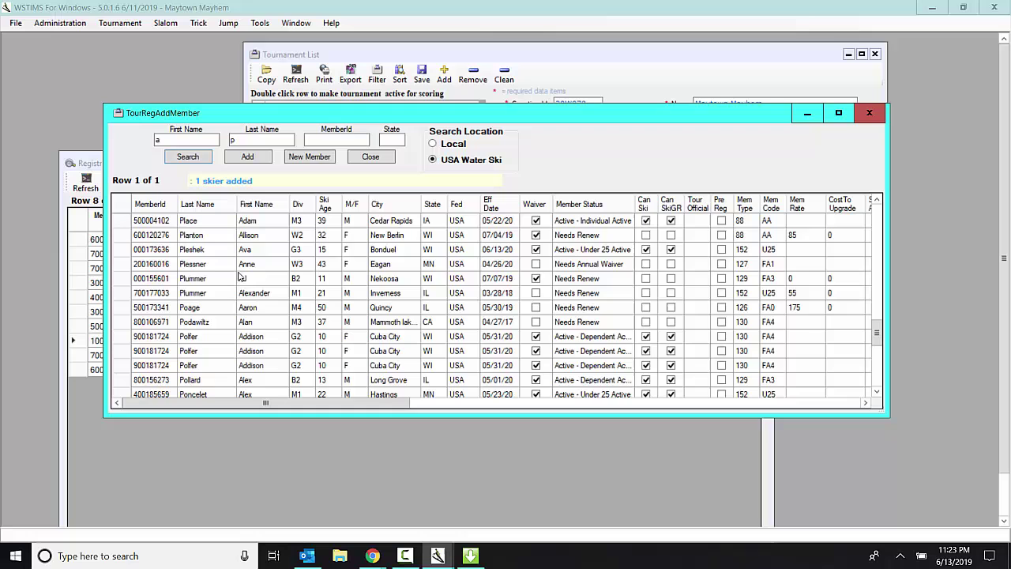
scroll("up", 3)
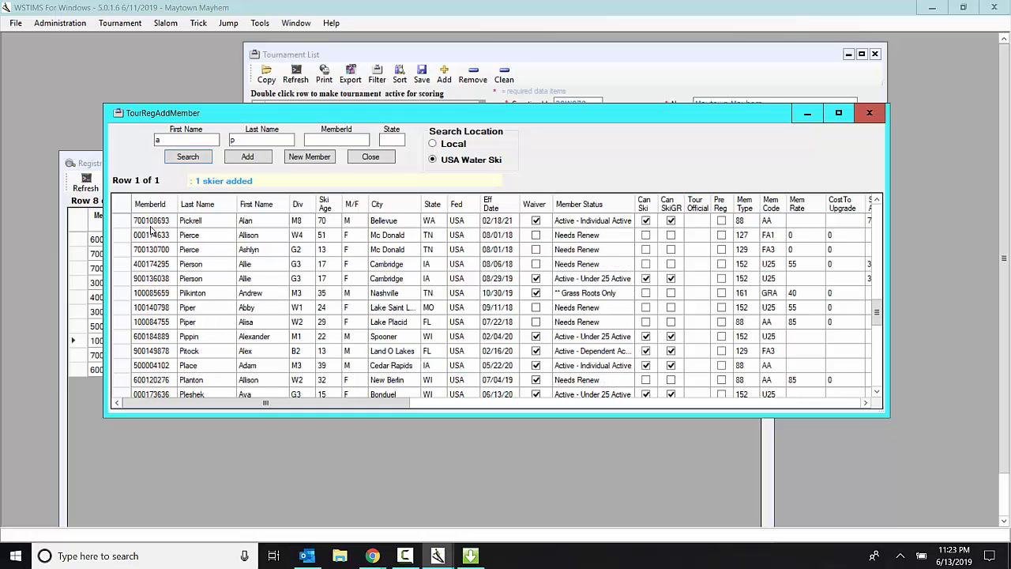
left_click(247, 157)
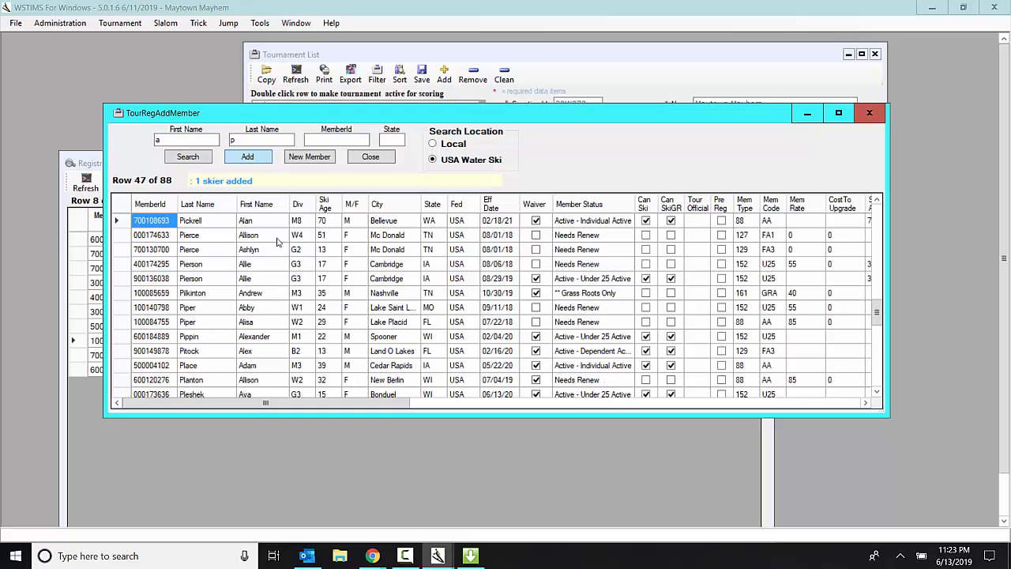
left_click(248, 156)
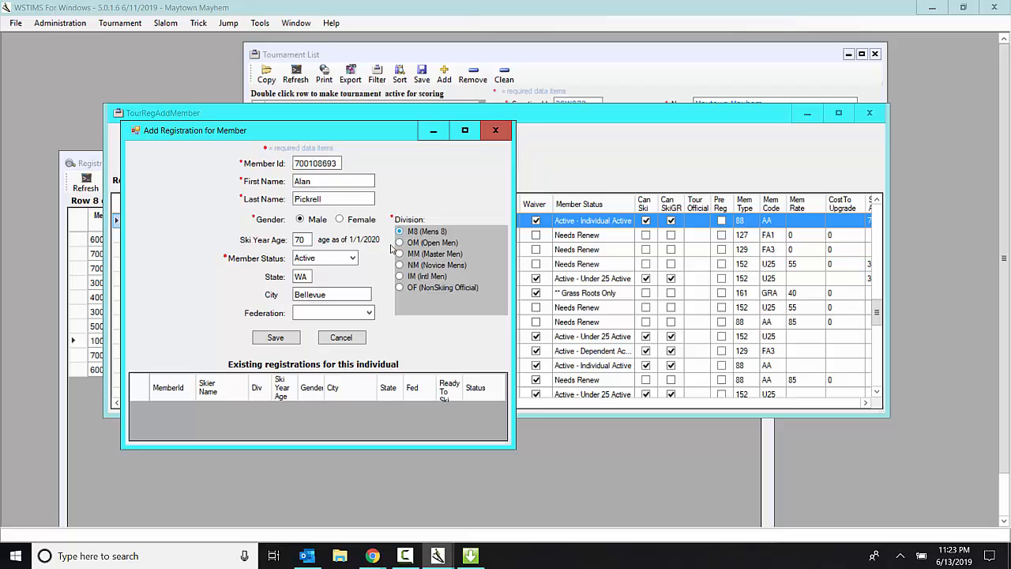
left_click(367, 312)
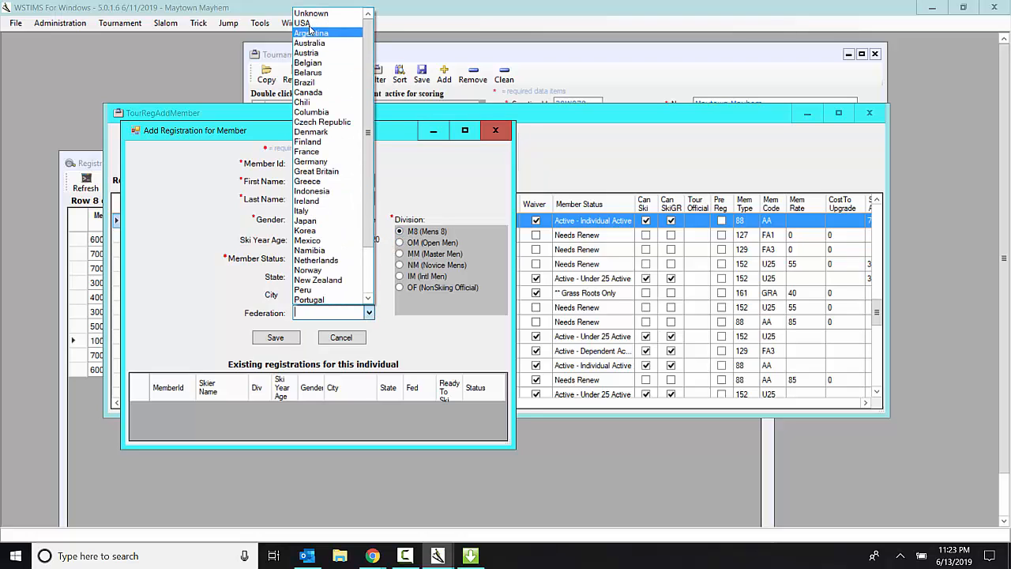
left_click(303, 23)
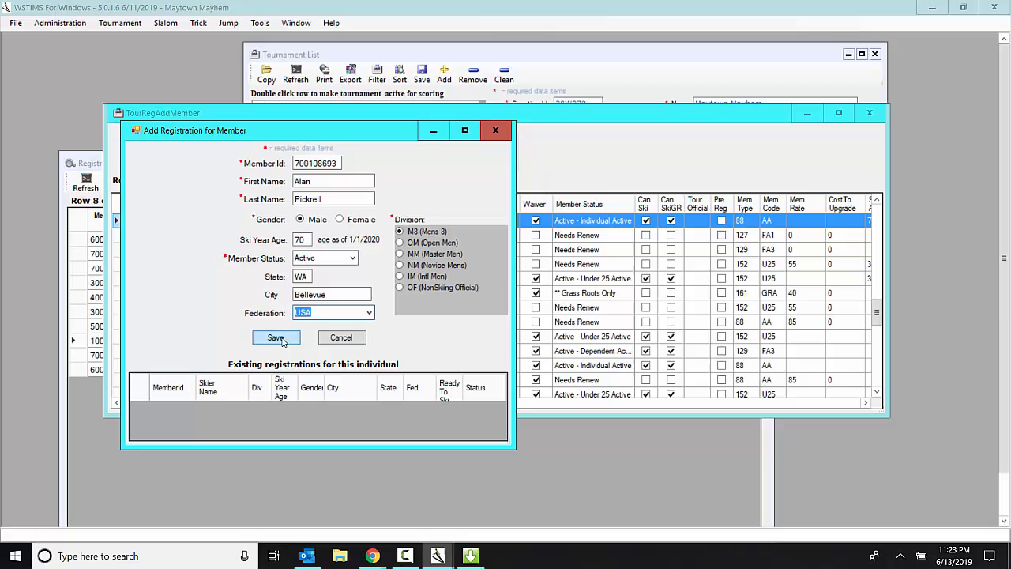
left_click(276, 337)
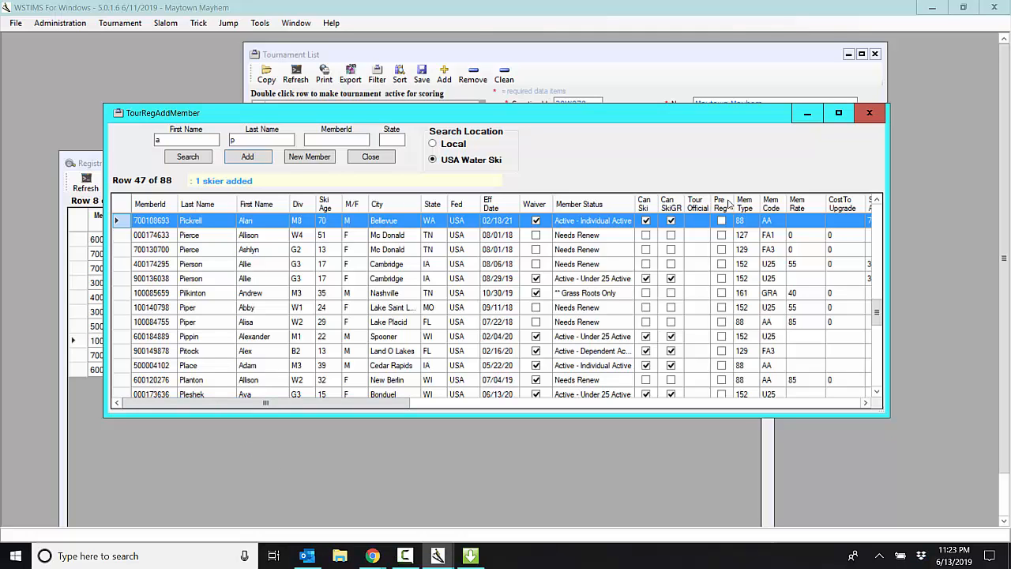
mouse_move(869, 113)
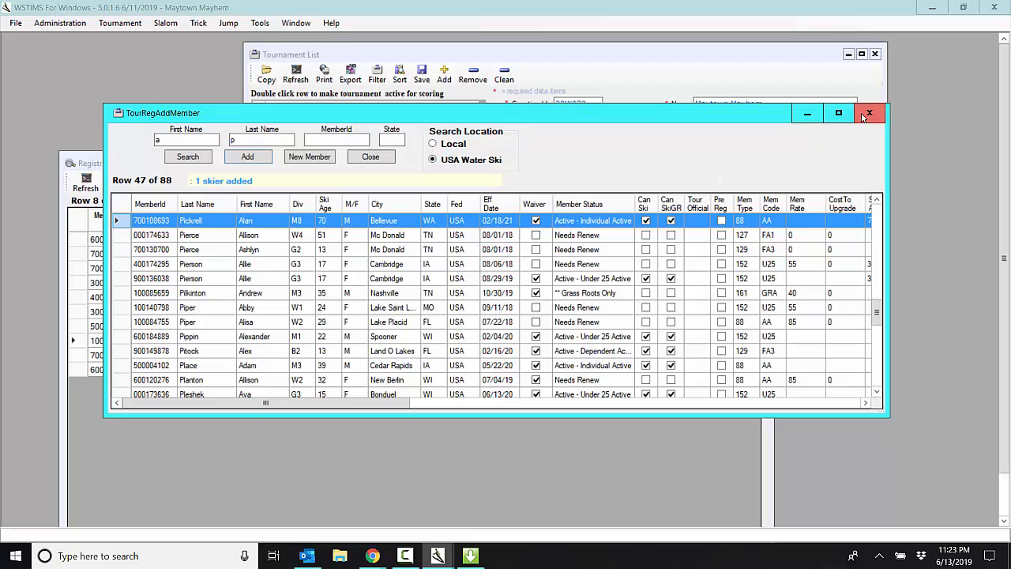